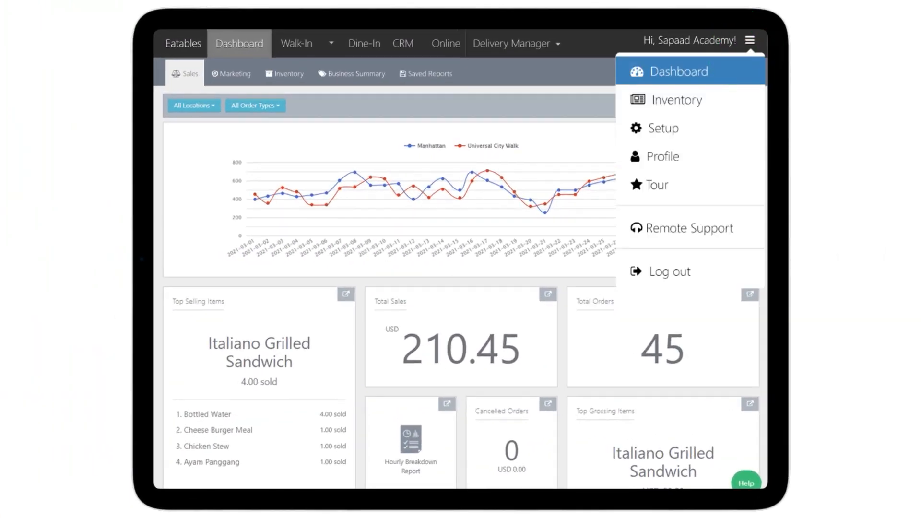
Open the Others tile under Setup > Global Settings.
click(663, 128)
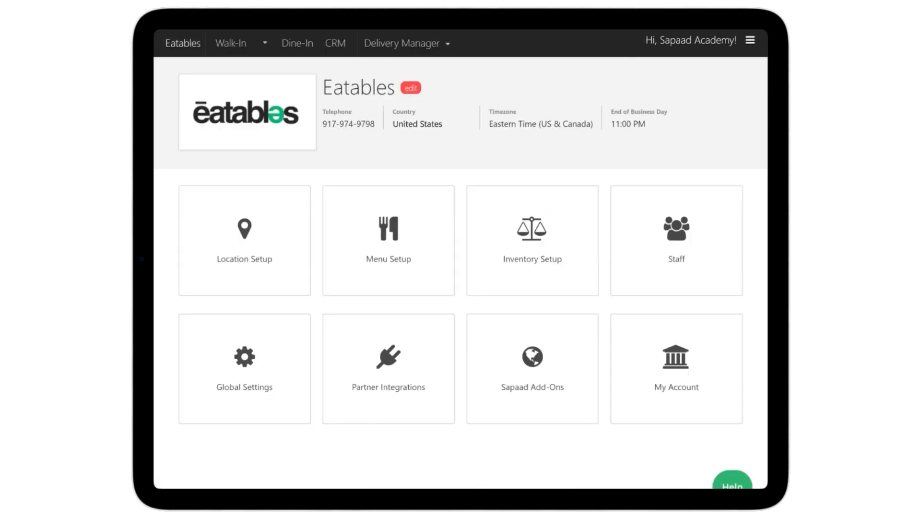
click(244, 369)
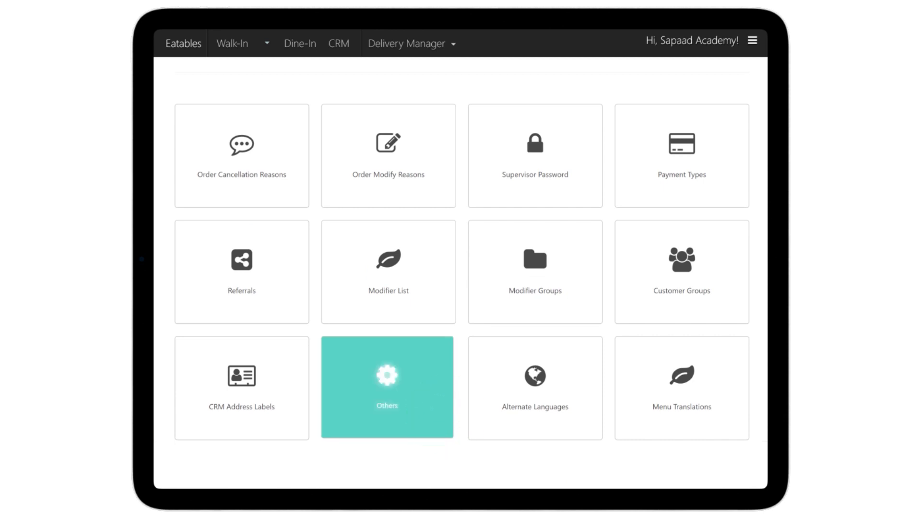
click(387, 388)
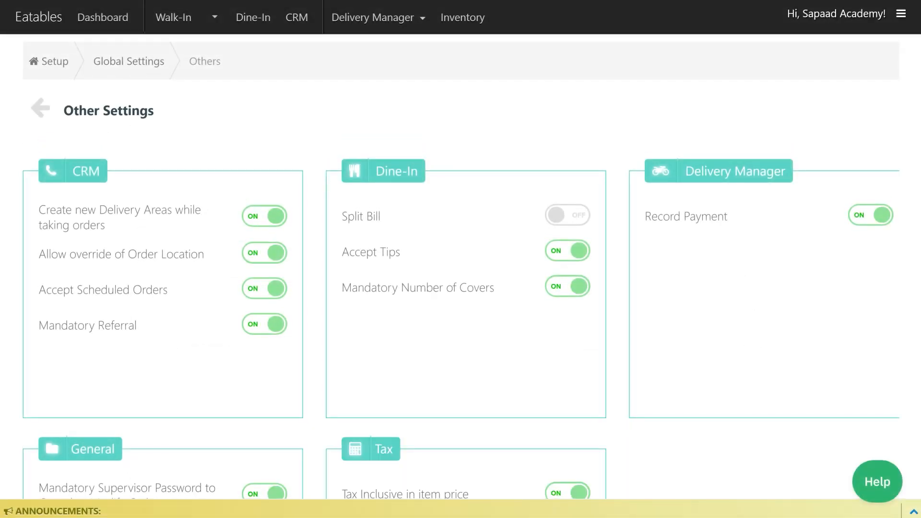
Enable Split Bill for Dine-In orders and go to Manhattan's Printing Rules.
click(566, 214)
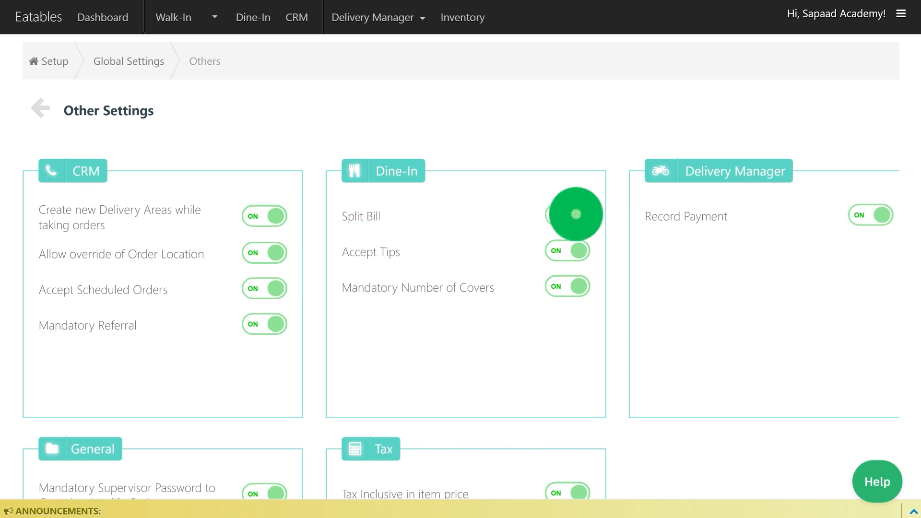
click(566, 216)
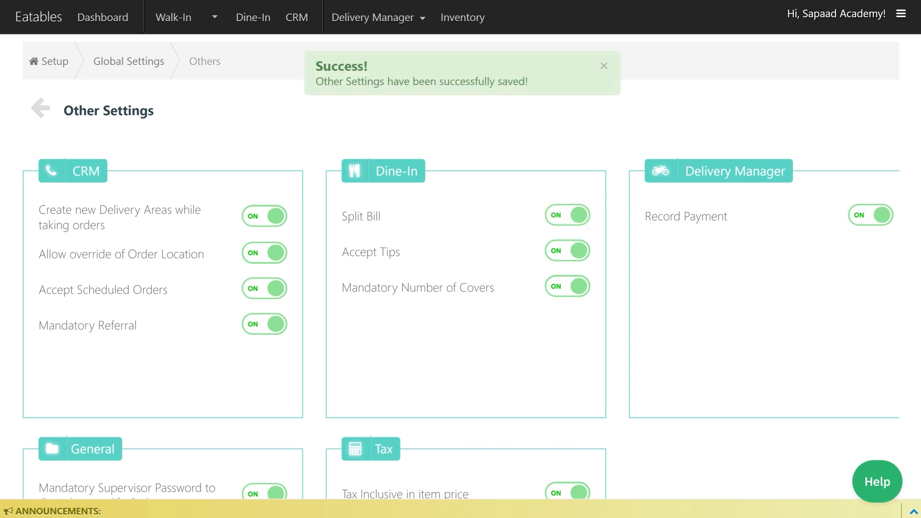
click(603, 65)
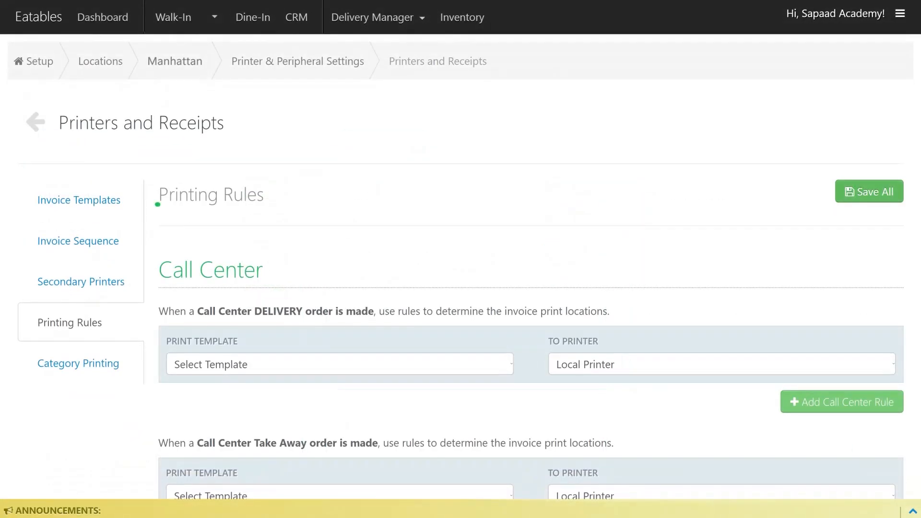
Scroll through the Call Center printing rules page.
scroll(down, 3)
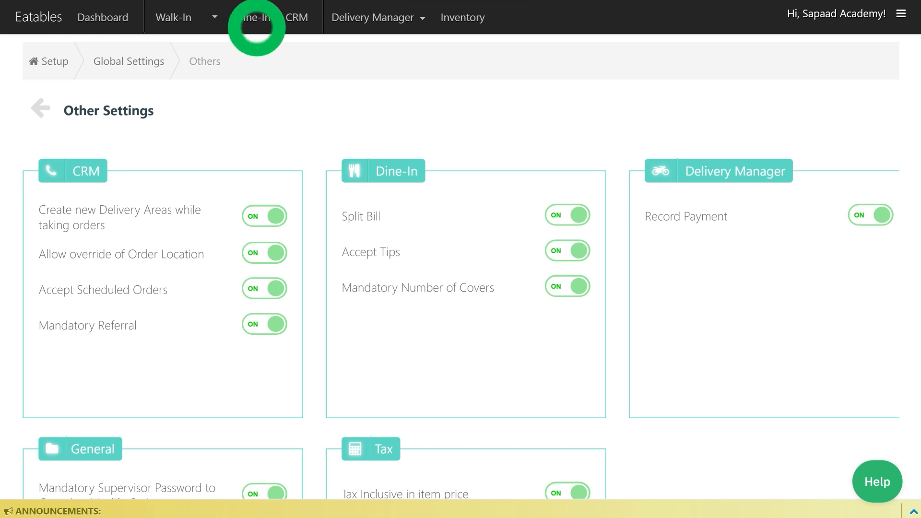
Place table 1's Dine-In order and preview its USD 35.65 bill.
click(253, 18)
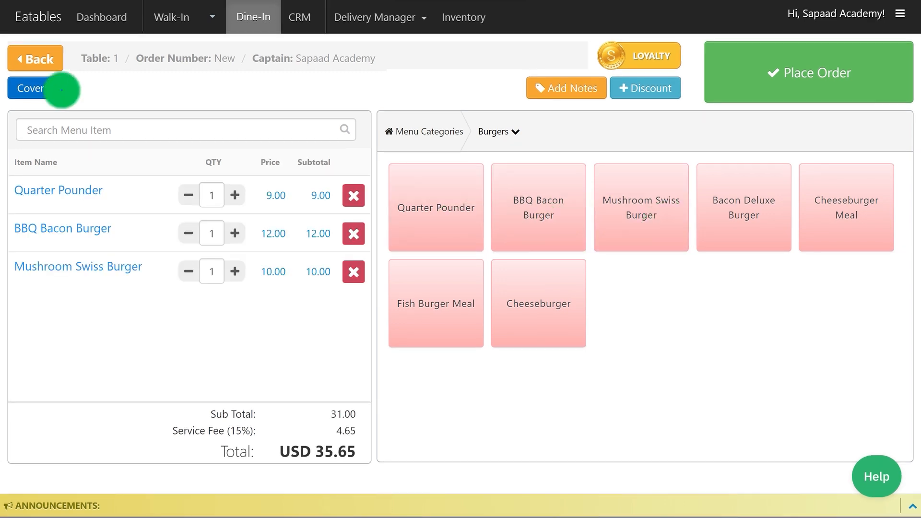
click(808, 72)
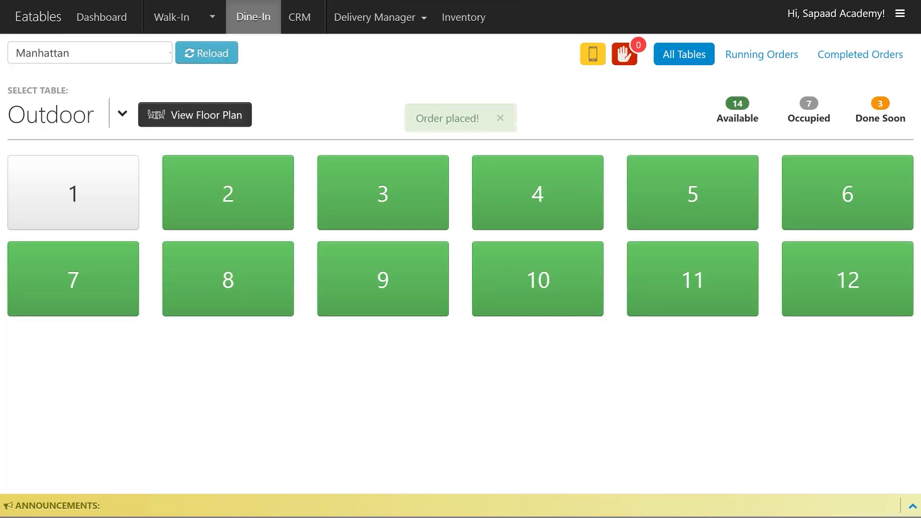
click(73, 192)
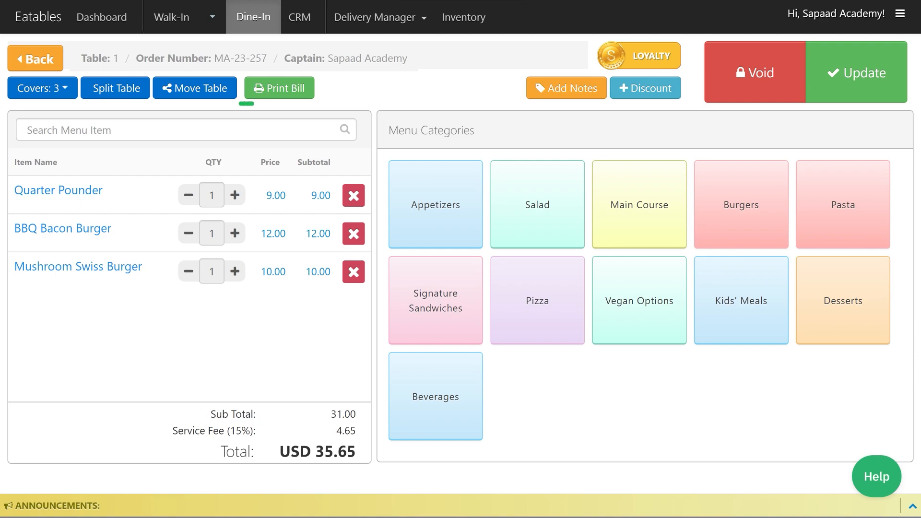
click(279, 88)
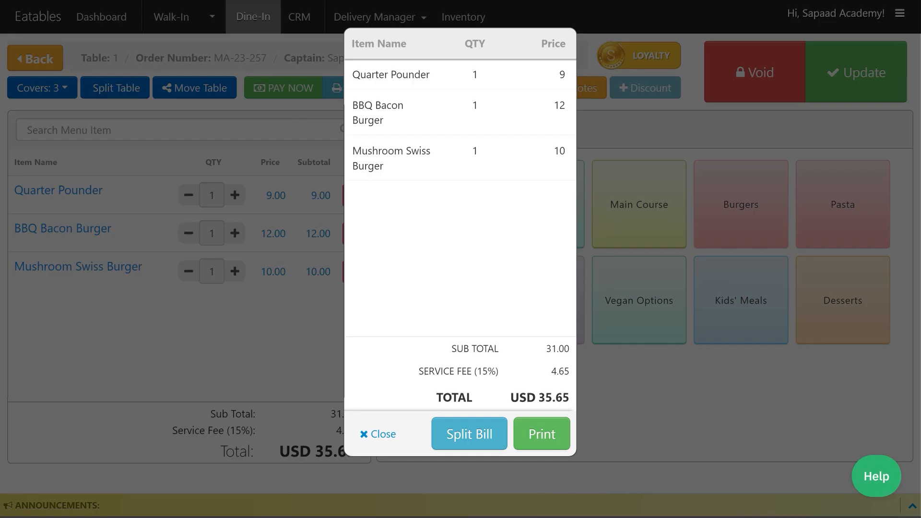
Split table 1's bill equally into 3 USD 11.88 shares, print, and dismiss the print window.
click(468, 434)
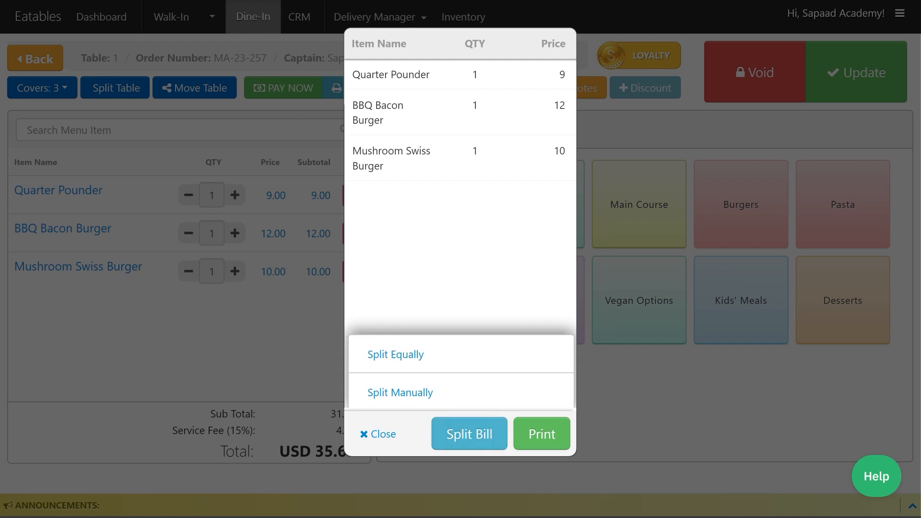
click(396, 354)
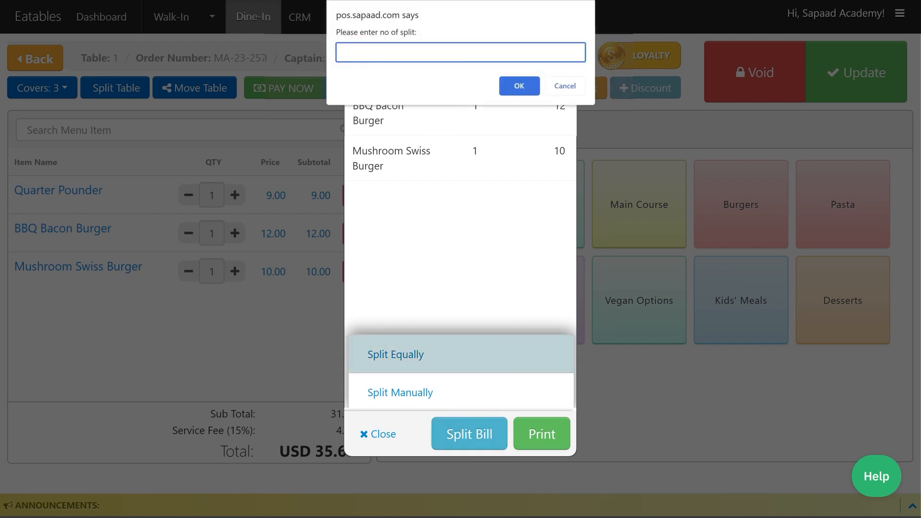
click(519, 86)
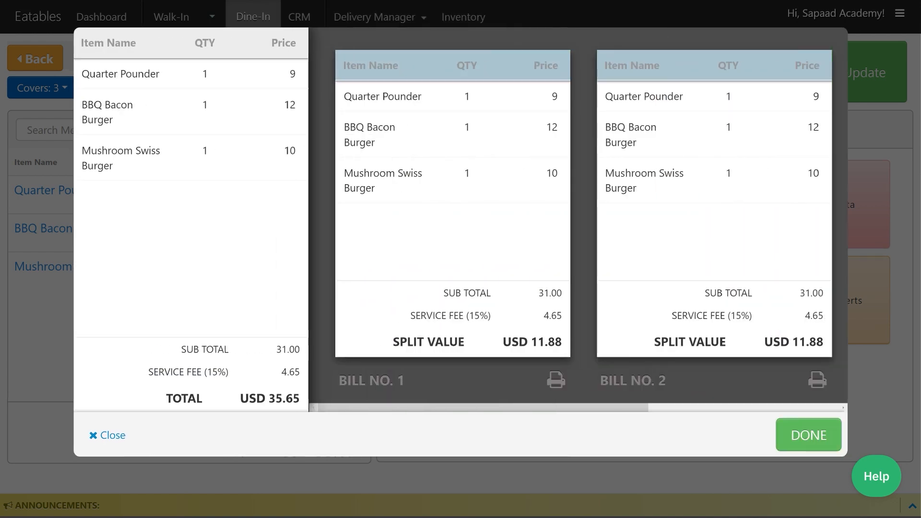
click(554, 380)
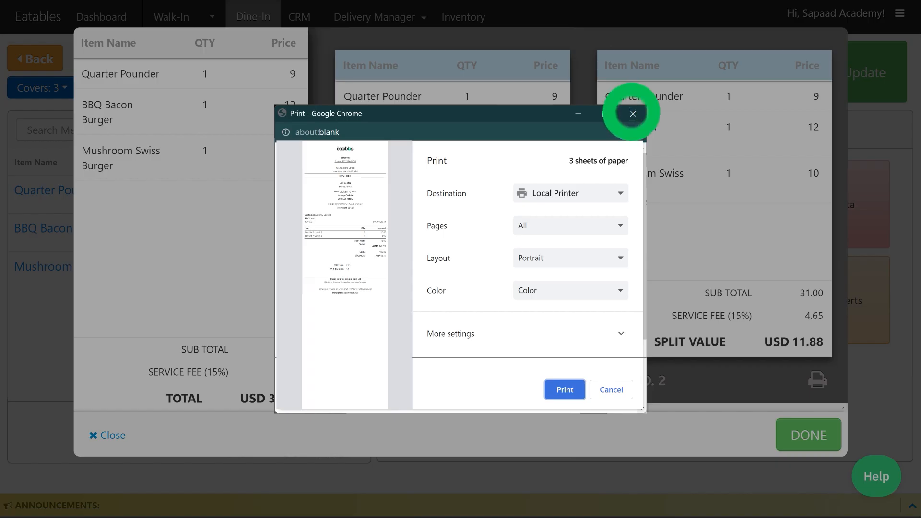
click(633, 113)
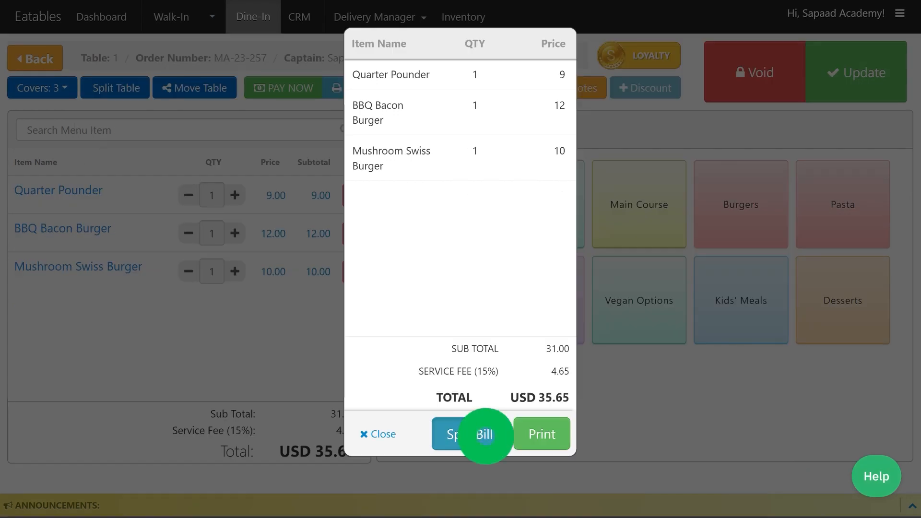
Manually split the bill into USD 10.35, 13.80 and 11.50 bills, print, and finish.
click(451, 434)
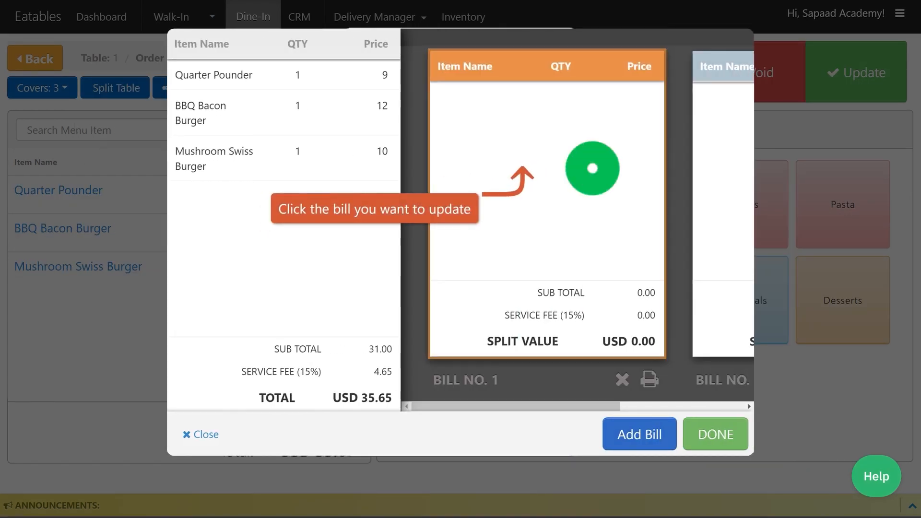
click(213, 75)
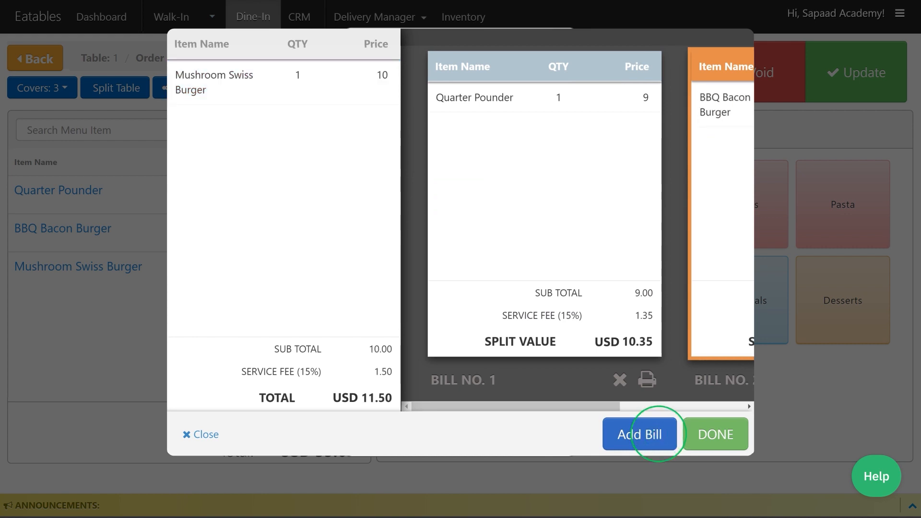
click(640, 434)
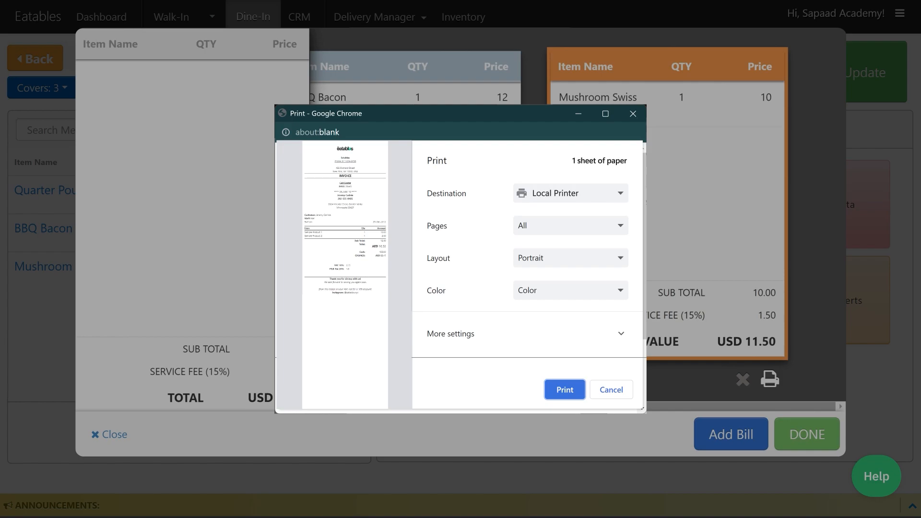
click(611, 390)
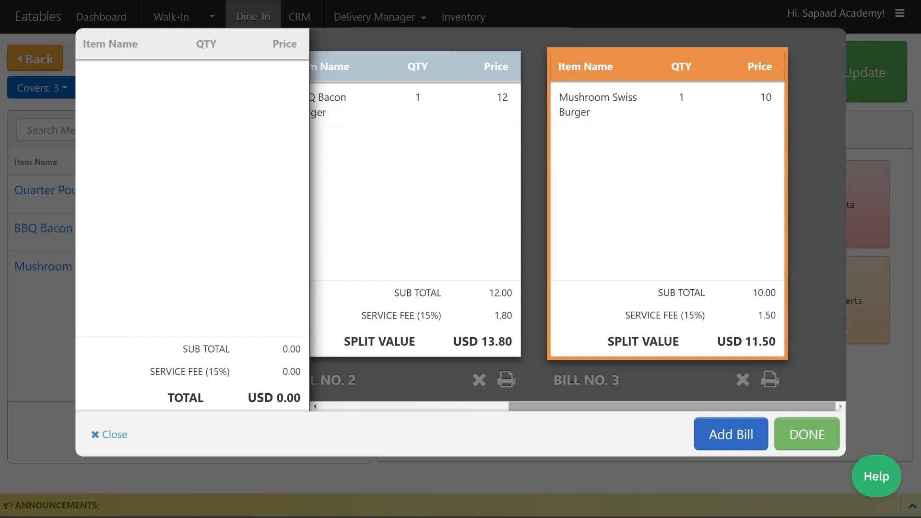
click(807, 434)
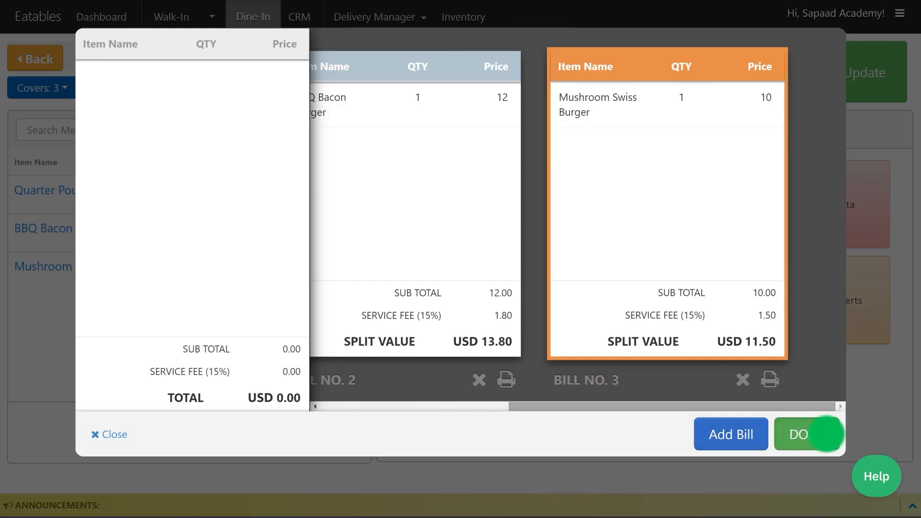